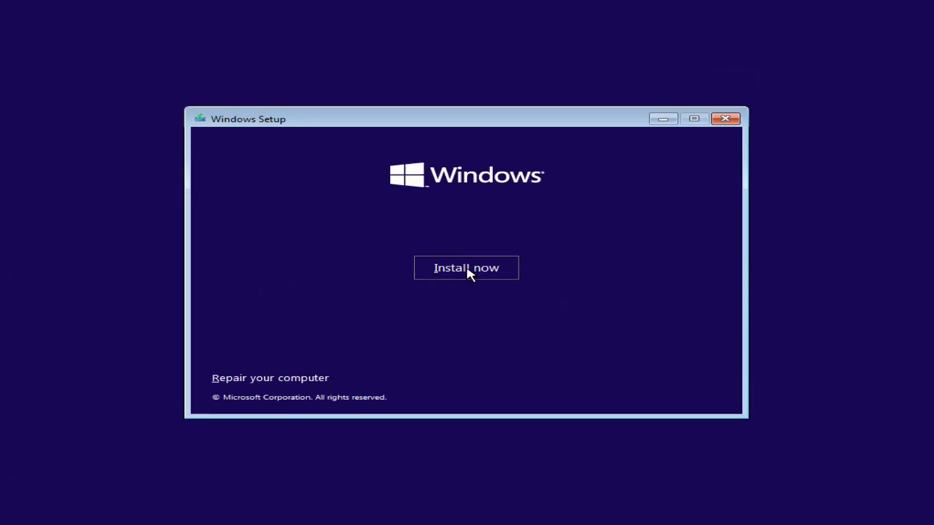
Start installing Windows 11 Pro without a product key, hitting the 'PC can't run Windows 11' notice
click(466, 267)
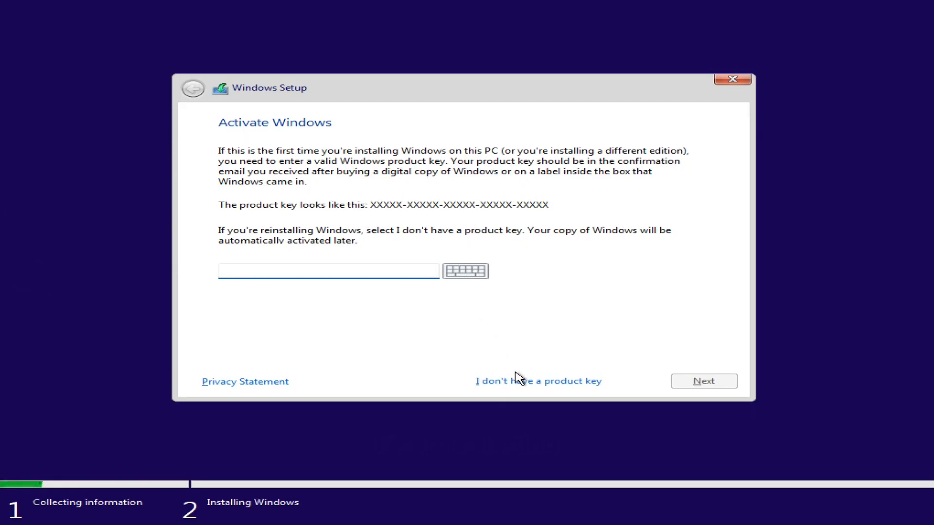
click(538, 382)
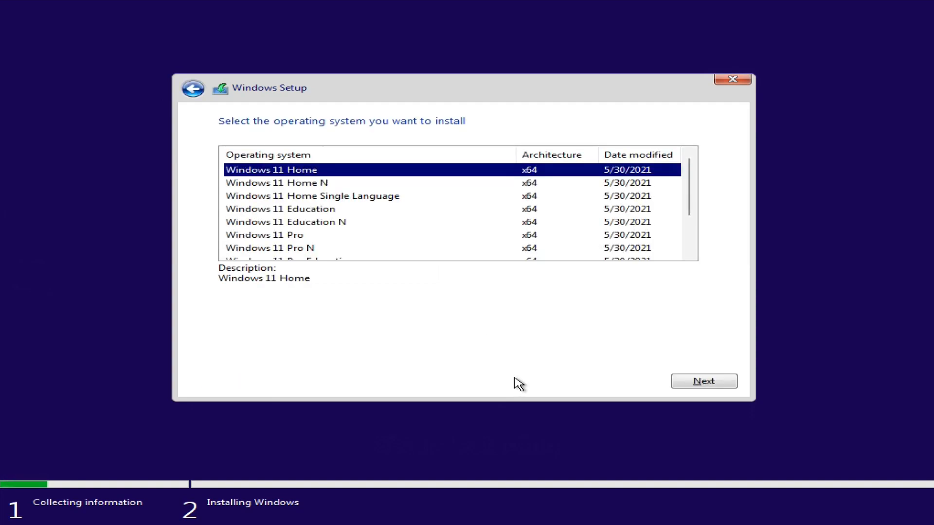
click(264, 235)
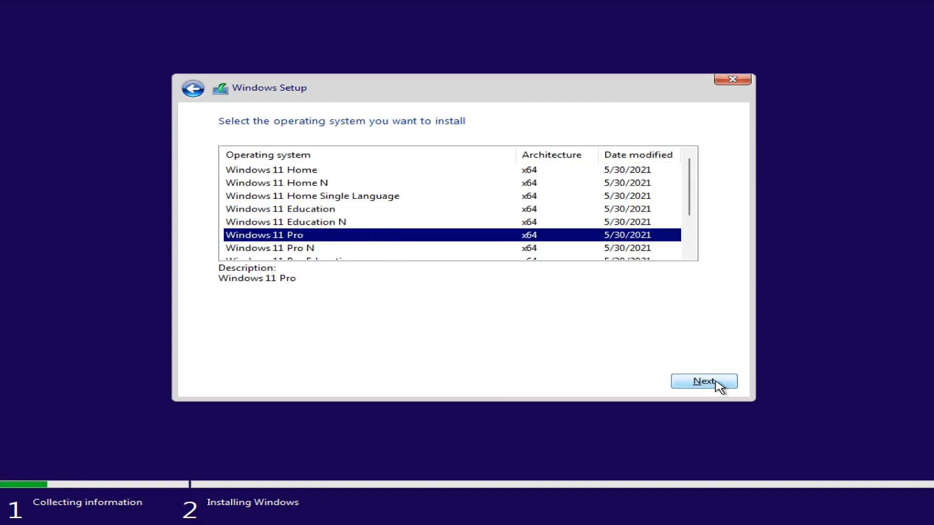
click(704, 381)
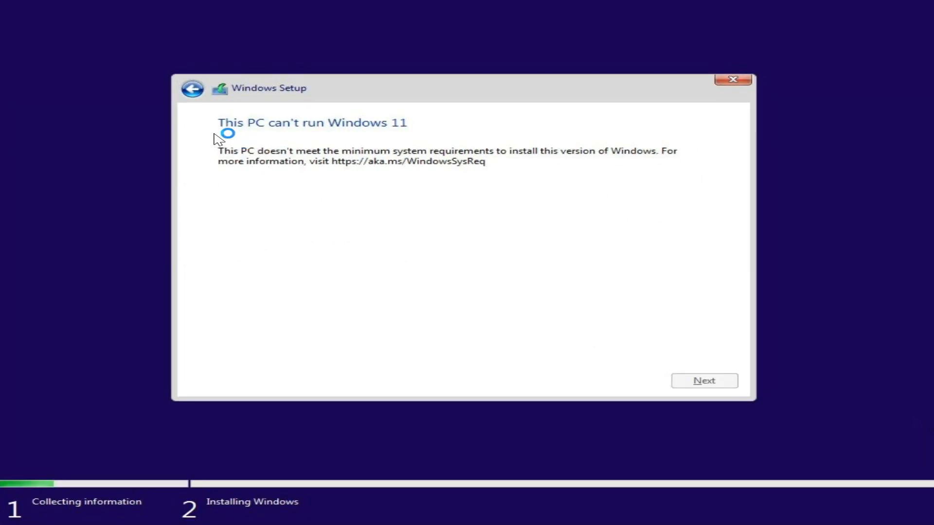
mouse_move(417, 138)
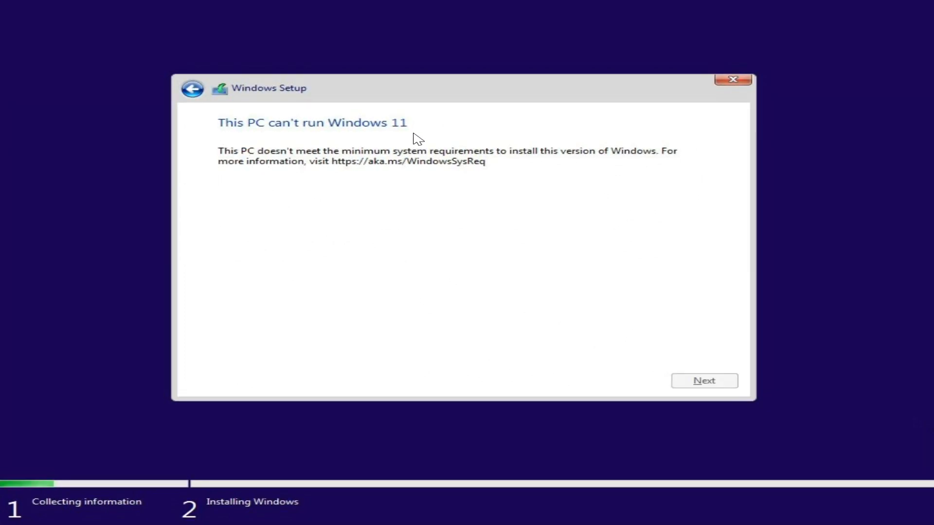
mouse_move(183, 105)
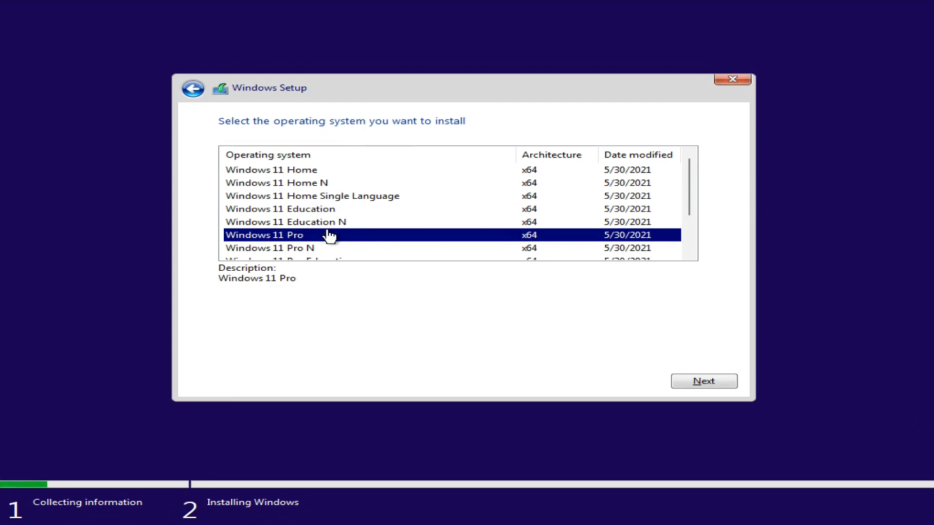
Launch Registry Editor via regedit from a Shift+F10 Command Prompt over Setup
key(Shift+F10)
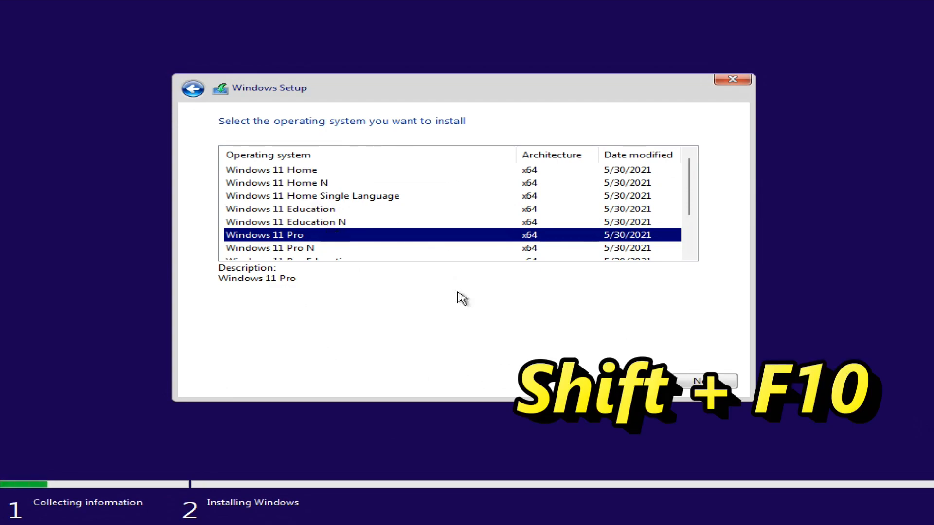
key(shift+f10)
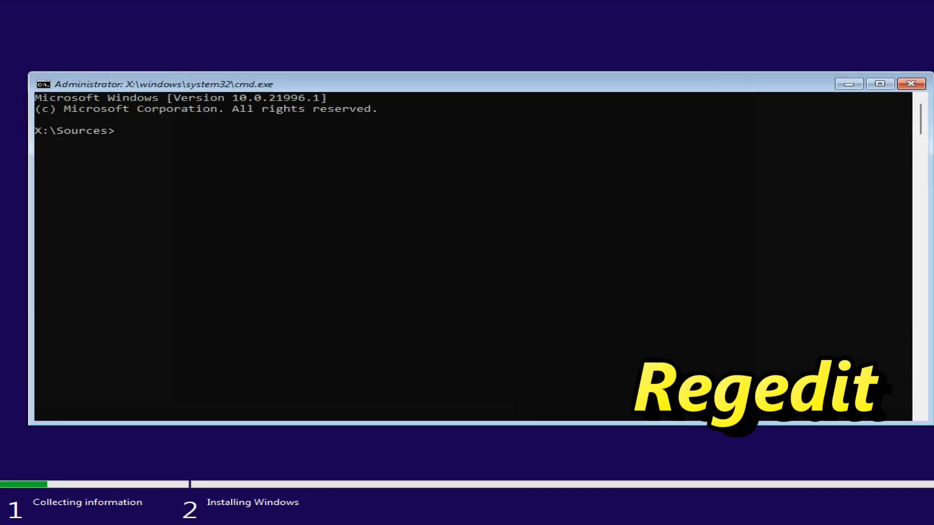
text(reg)
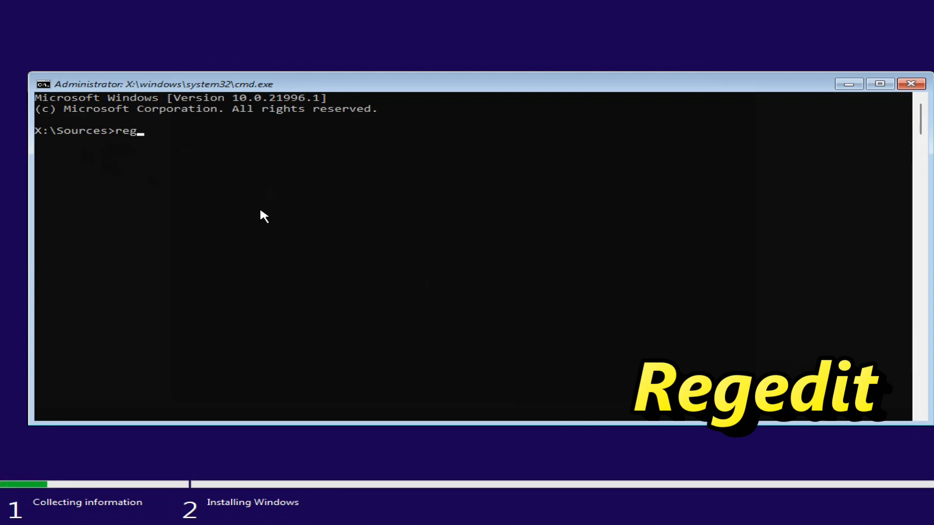
text(edit)
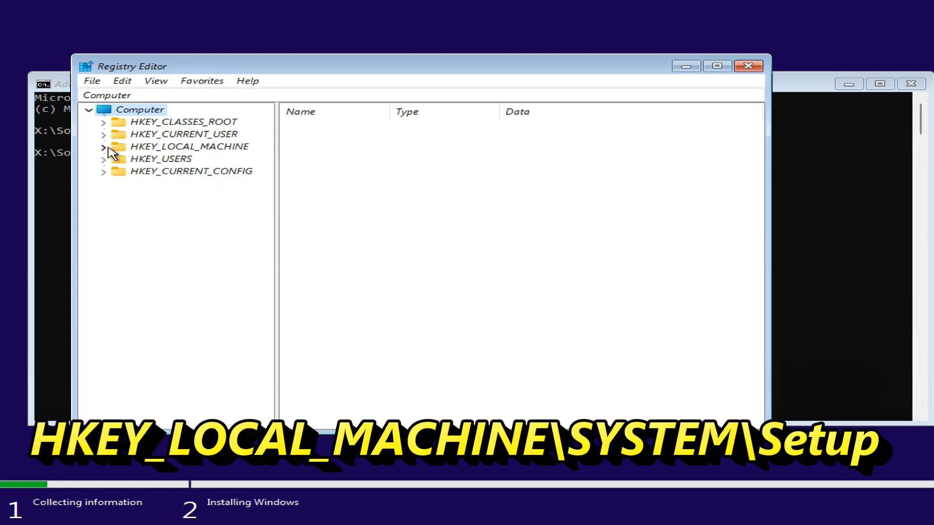
Expand HKEY_LOCAL_MACHINE\SYSTEM\Setup, showing subkeys AllowStart, Pid and SETUPCL
click(104, 147)
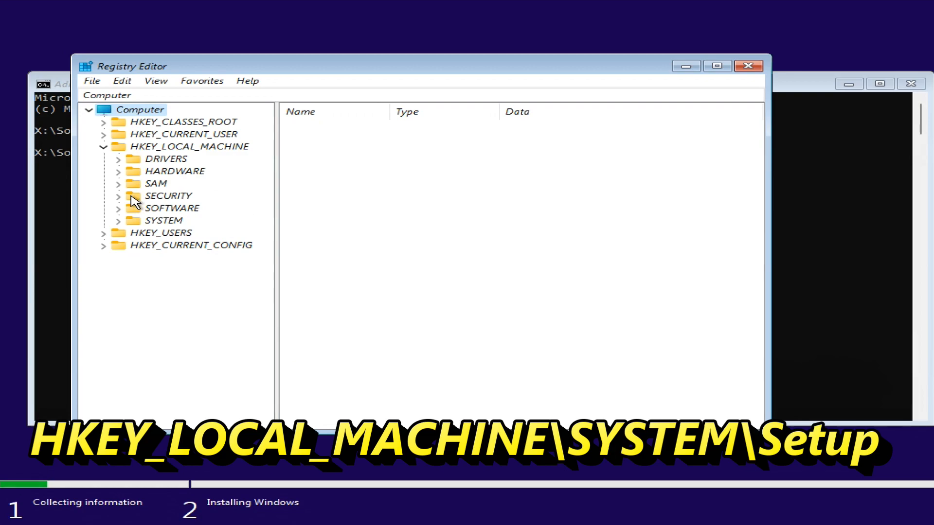
mouse_move(126, 219)
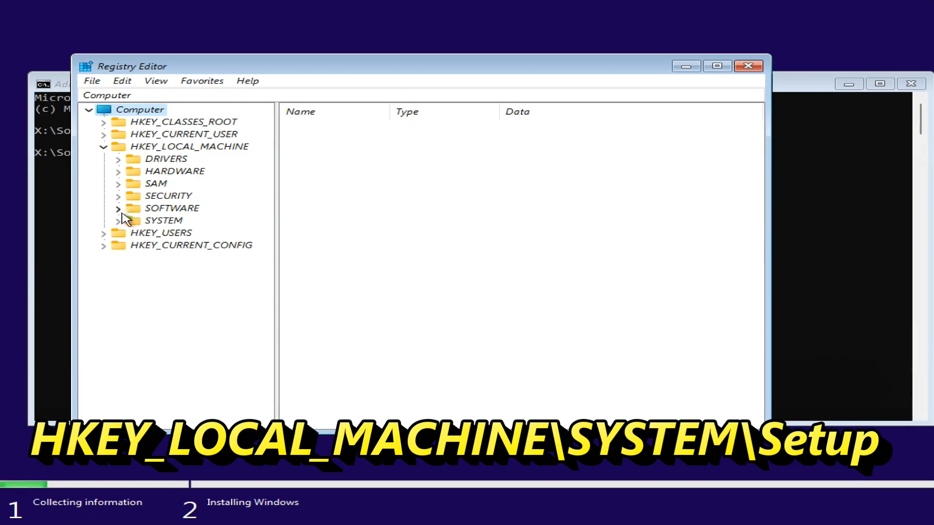
click(117, 219)
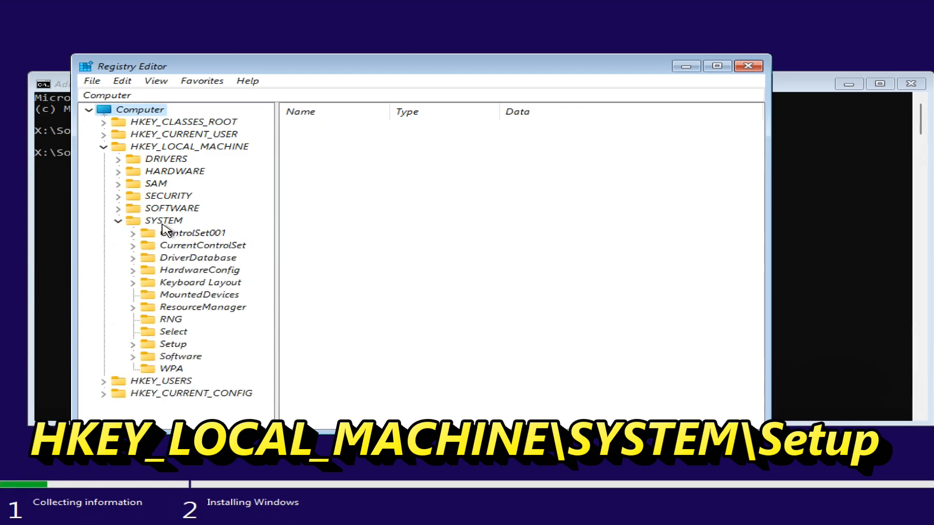
click(173, 343)
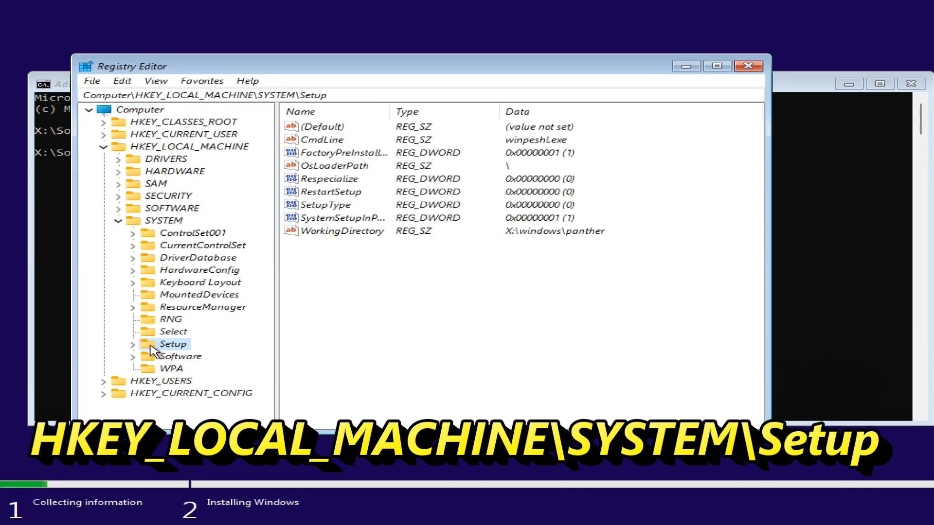
click(131, 343)
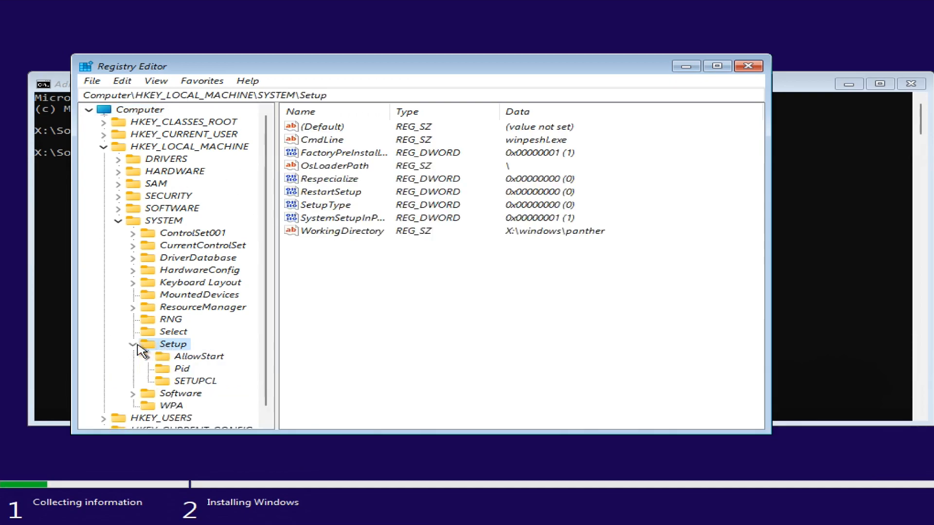
Create a new subkey named LabConfig under HKEY_LOCAL_MACHINE\SYSTEM\Setup
right_click(171, 344)
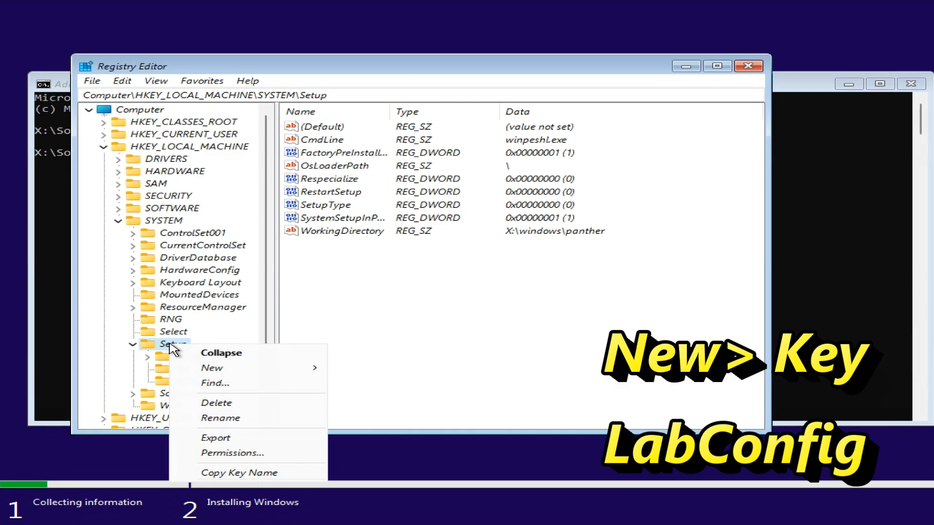
mouse_move(211, 367)
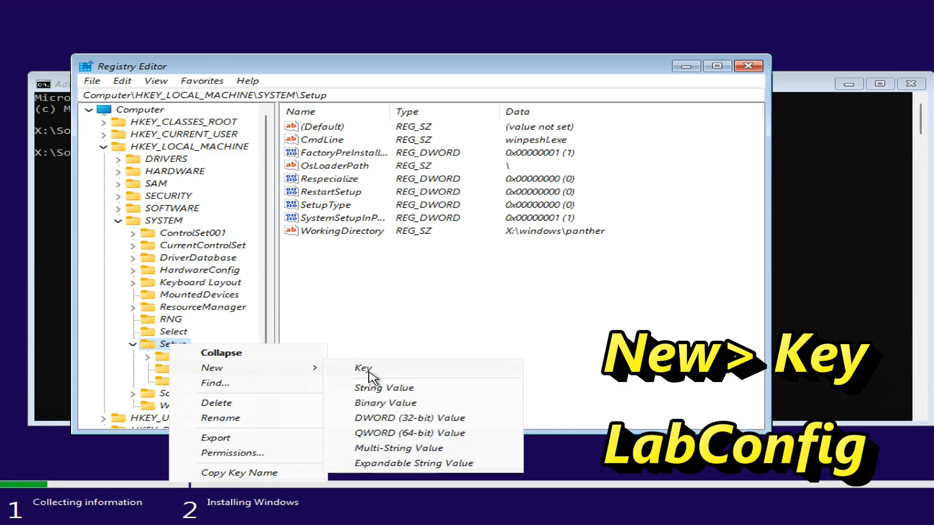
click(363, 368)
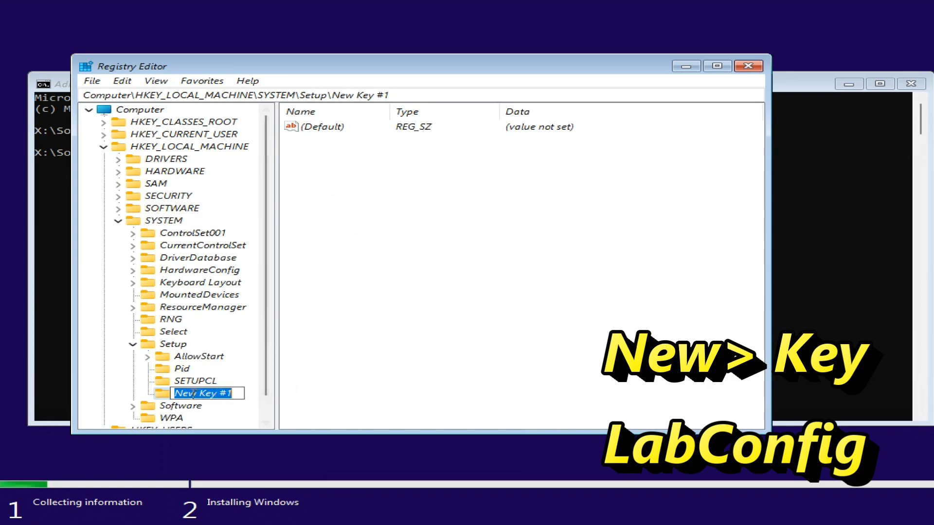
text(La)
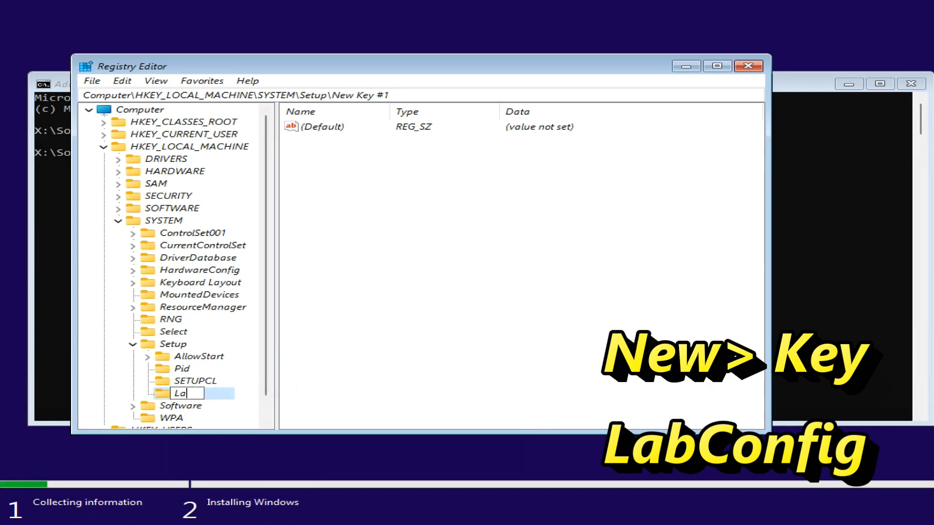
text(b)
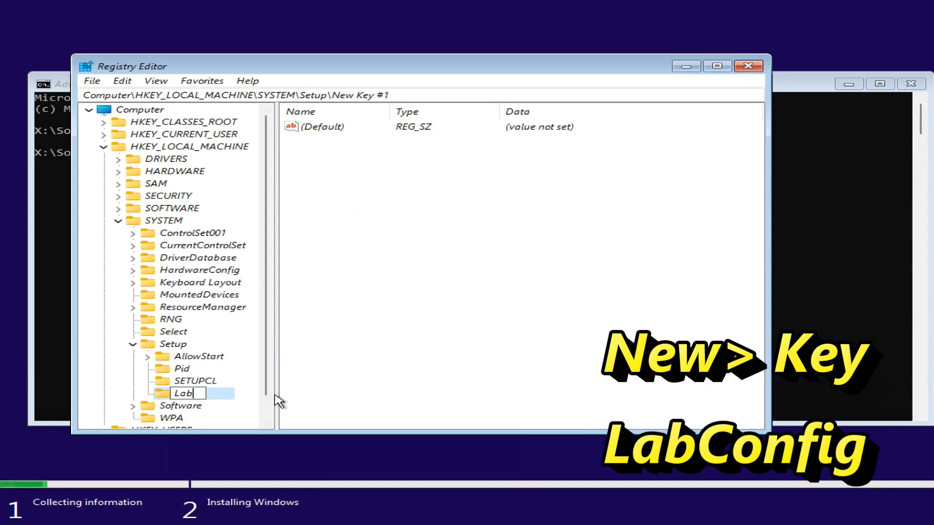
text(Config)
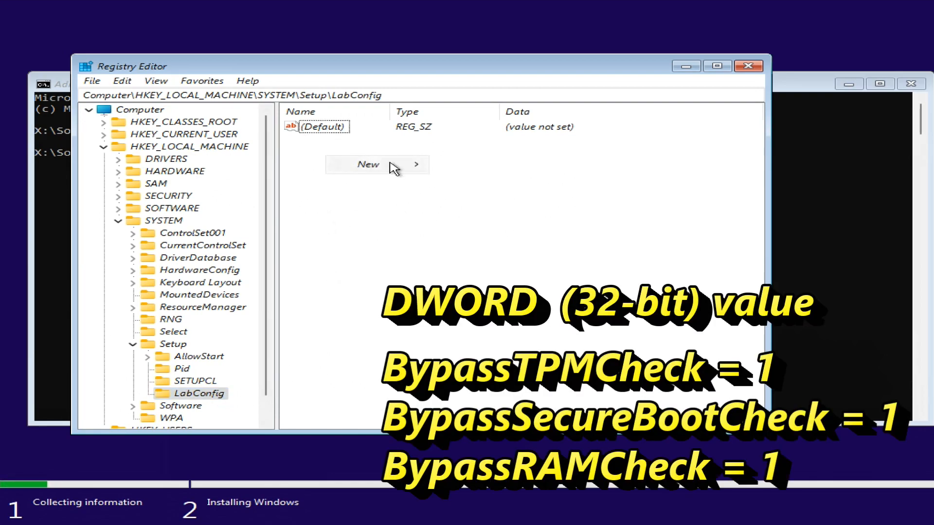
Add a DWORD (32-bit) value BypassTPMCheck to LabConfig with data 1
click(368, 165)
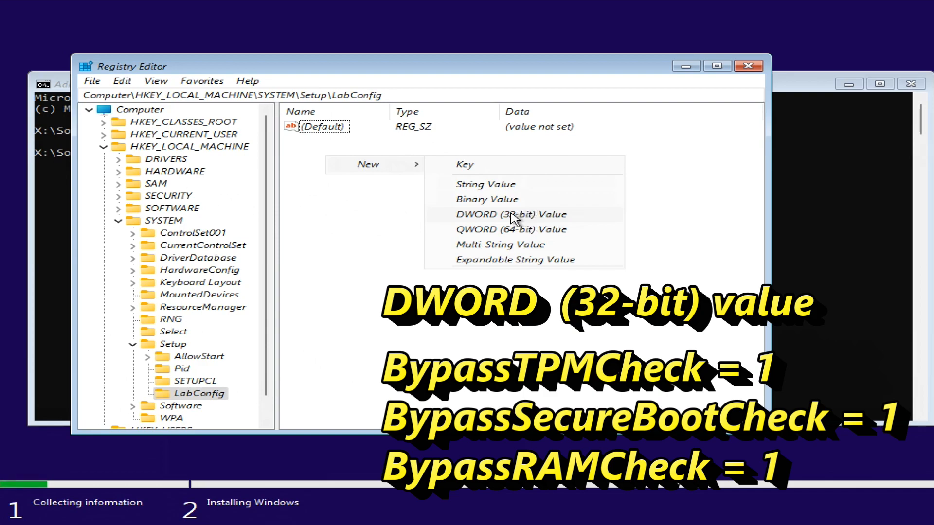
click(511, 214)
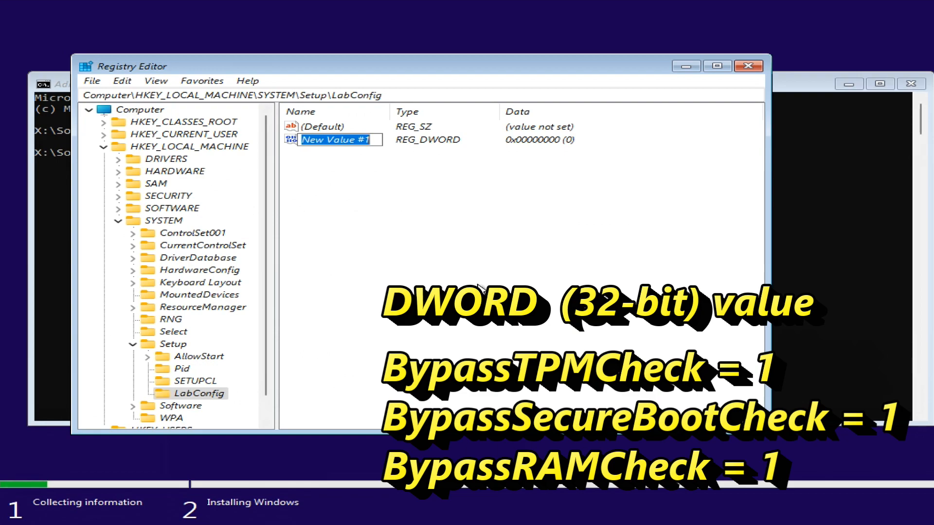
text(BypassT)
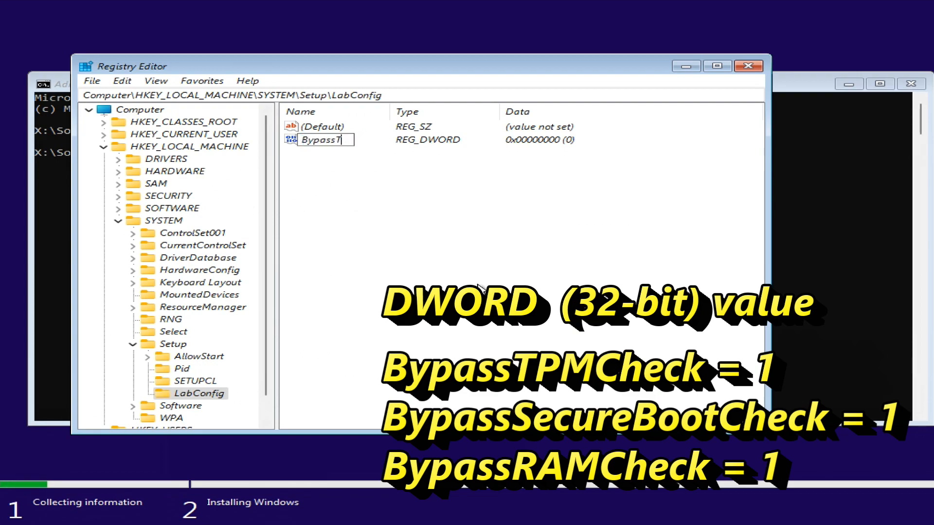
text(PMCheck)
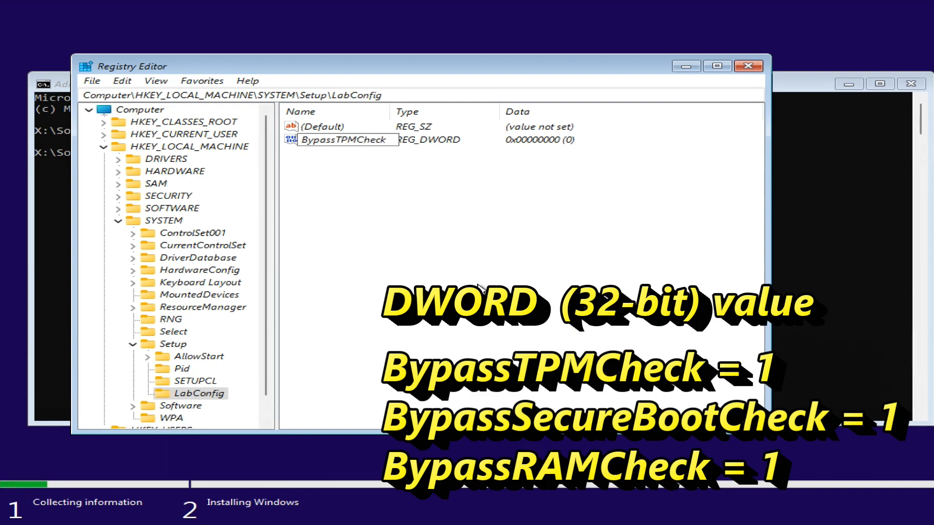
mouse_move(292, 148)
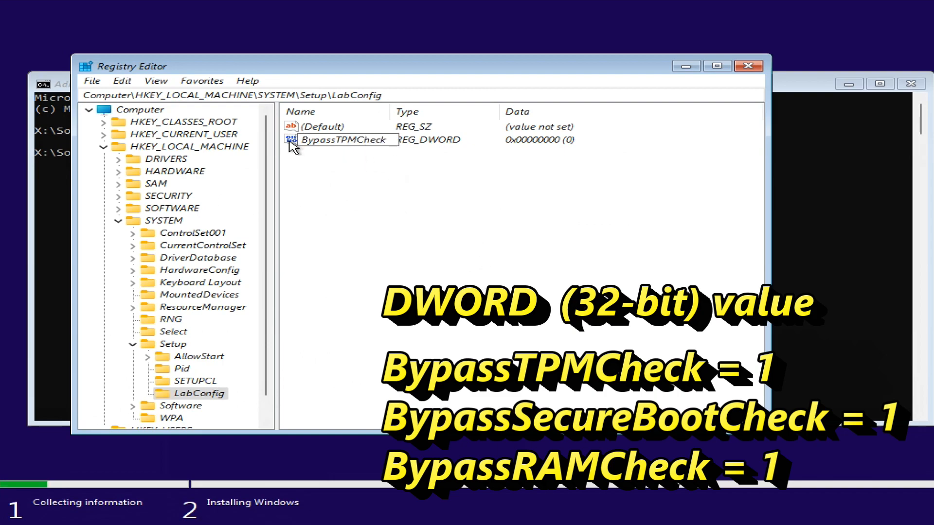
click(342, 139)
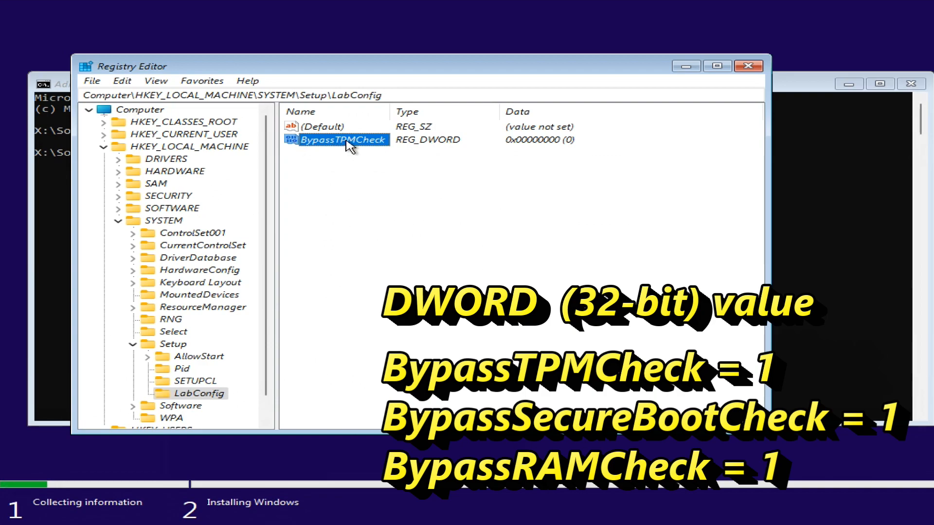
double_click(342, 139)
text(1)
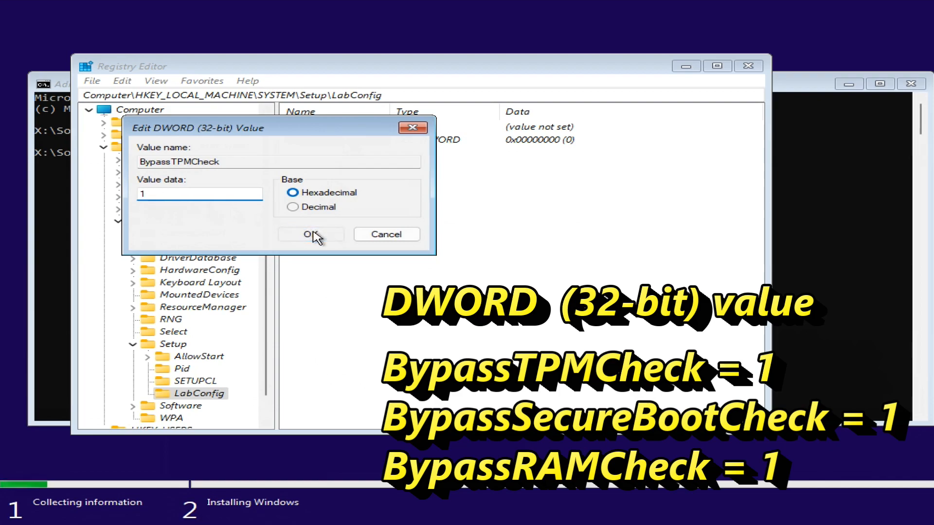
click(310, 235)
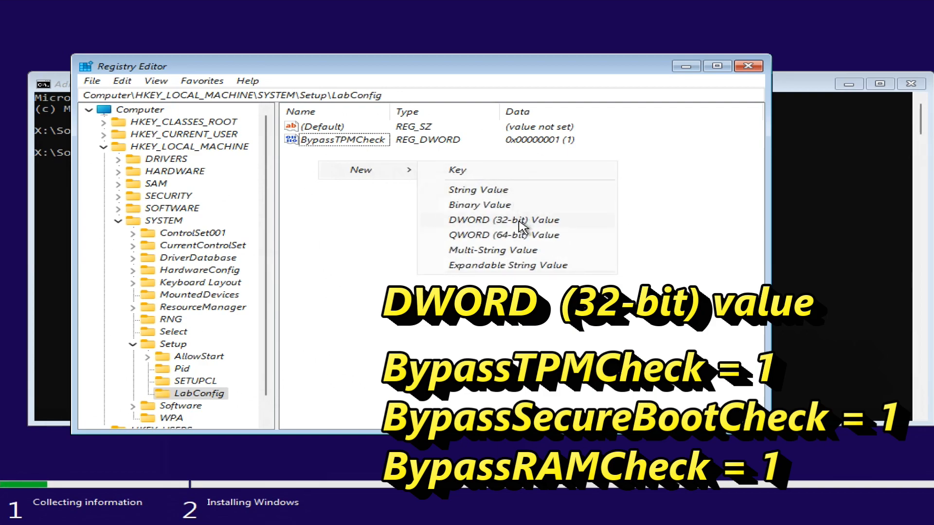
Add a DWORD (32-bit) value BypassSecureBootCheck to LabConfig with data 1
click(503, 220)
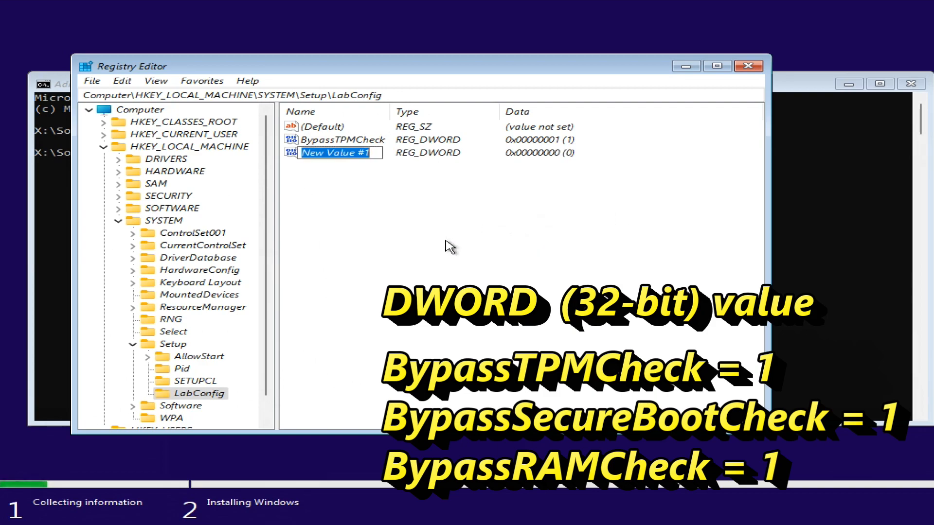
text(By)
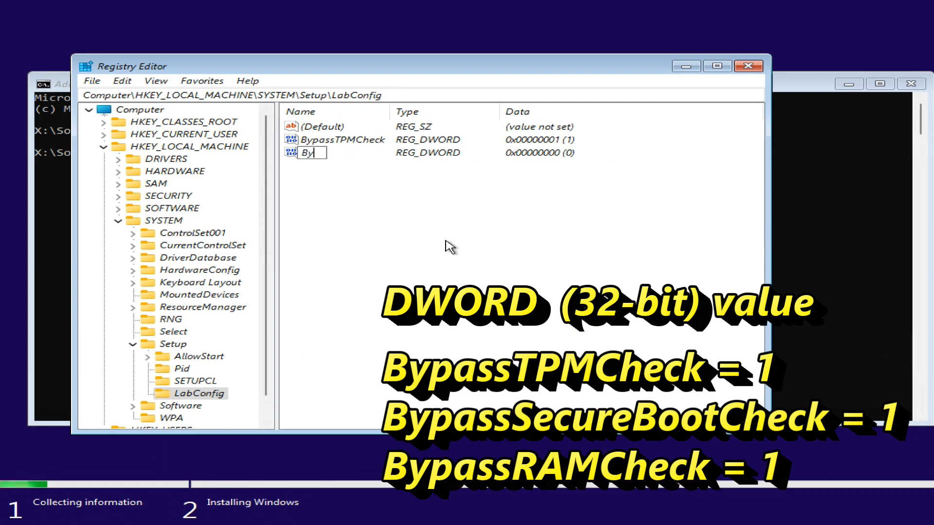
text(passSecureBoot)
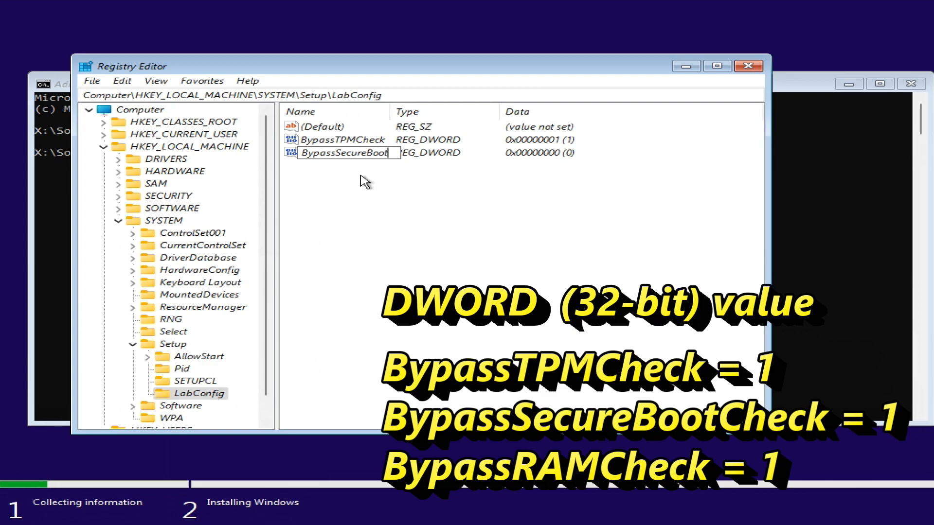
text(Check)
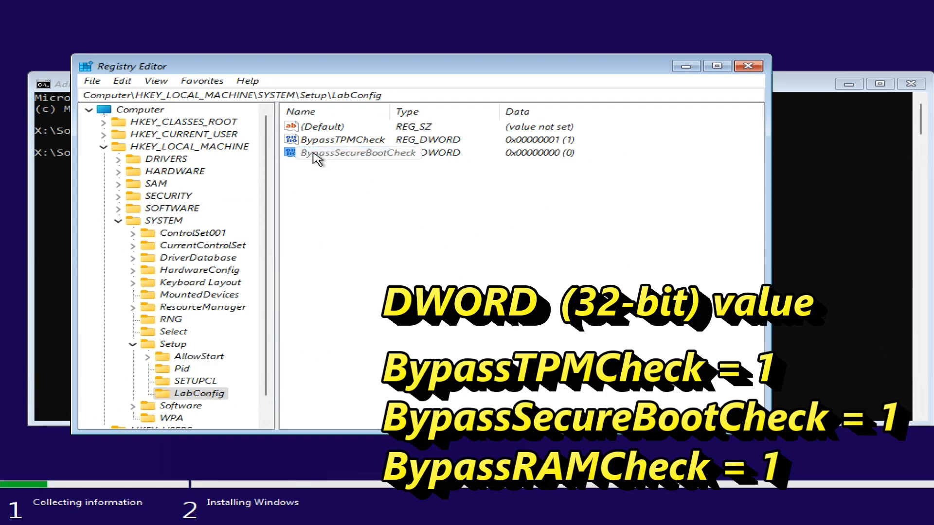
click(343, 153)
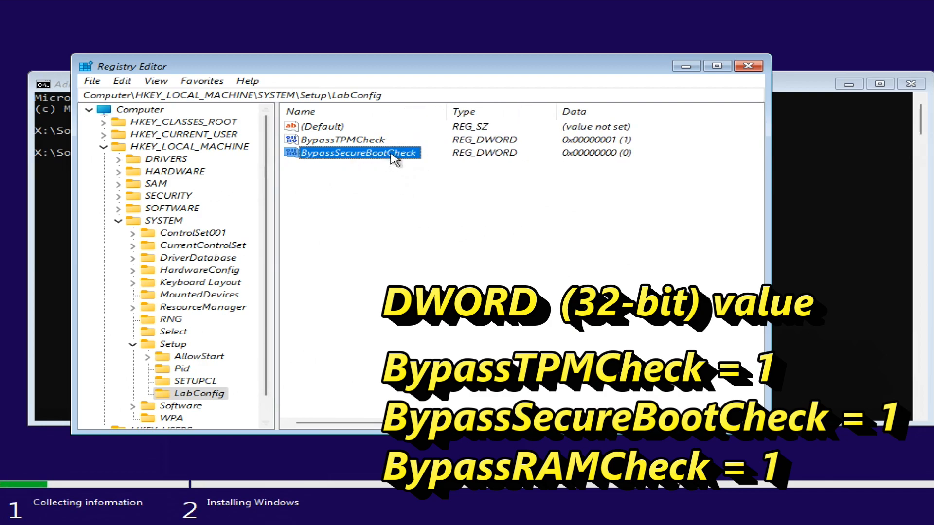
double_click(357, 152)
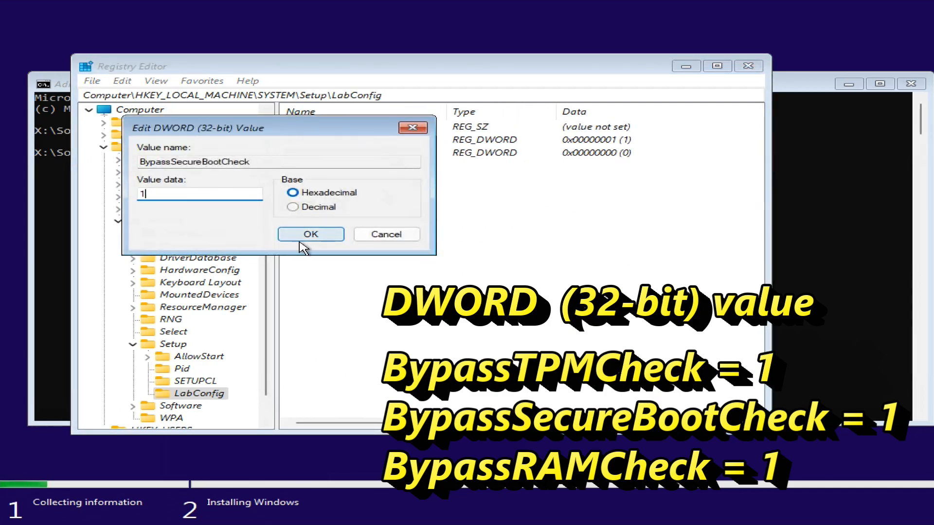
click(310, 235)
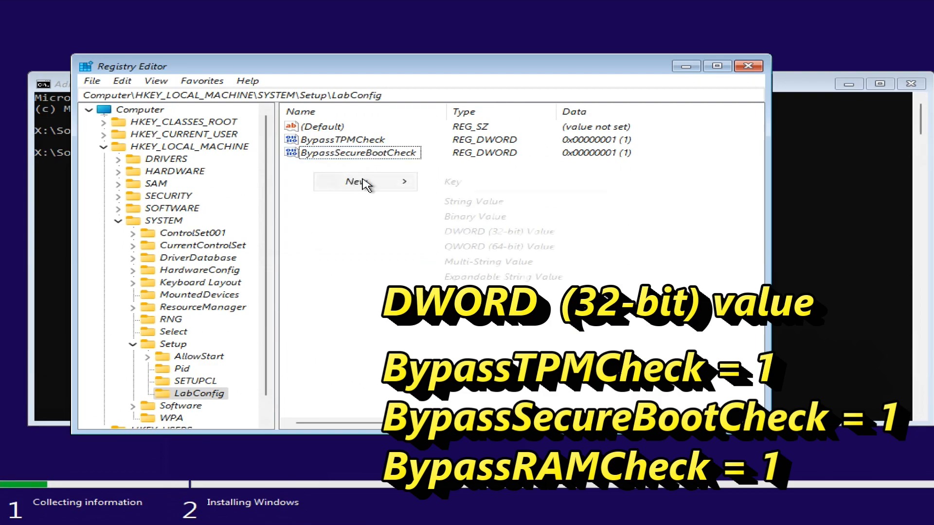
Add a DWORD (32-bit) value BypassRAMCheck to LabConfig with data 1, completing the three bypasses
click(499, 232)
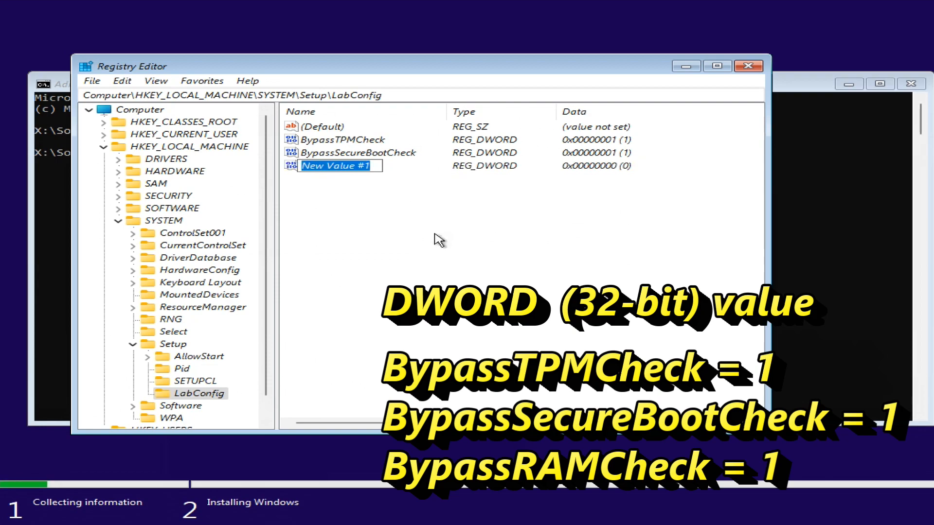
text(BypassRAM)
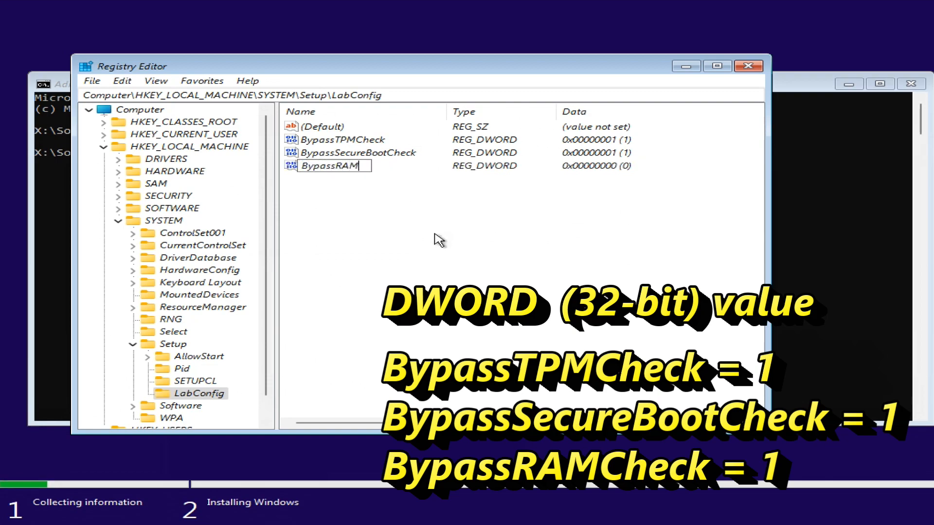
text(Check)
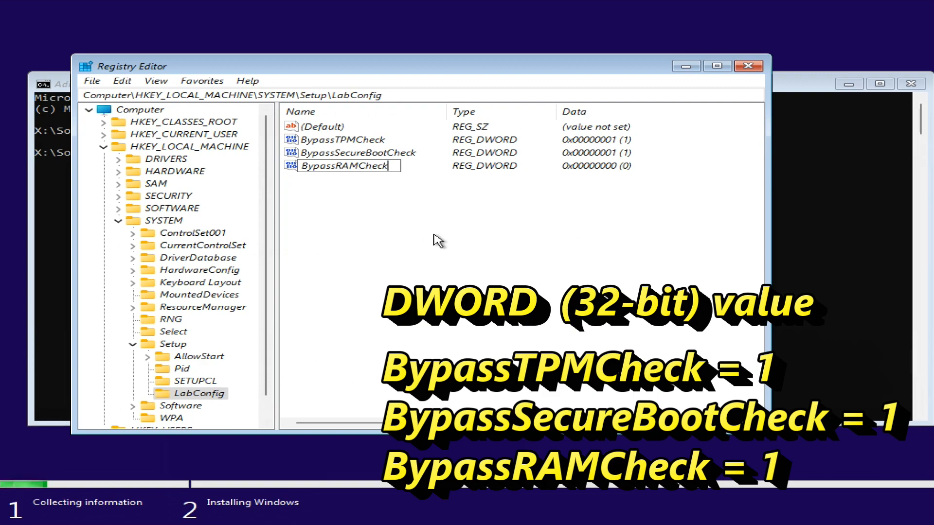
double_click(342, 165)
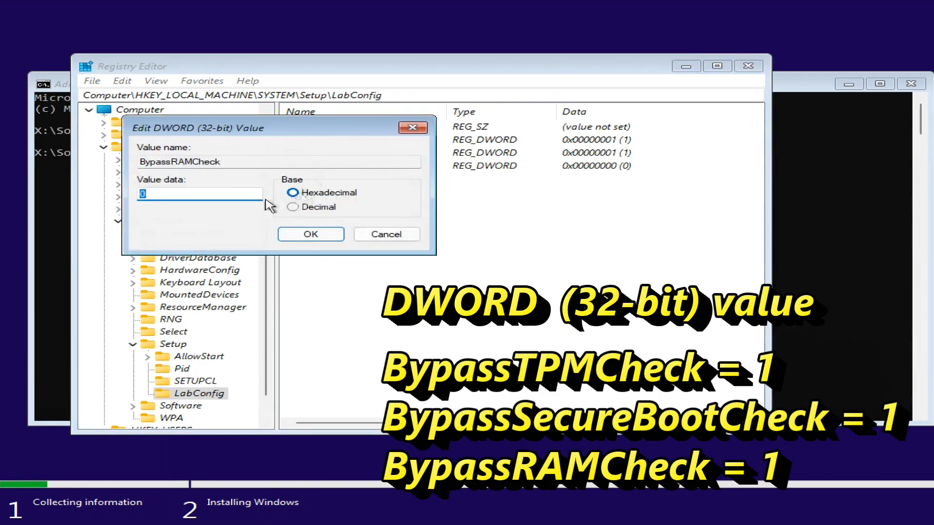
text(1)
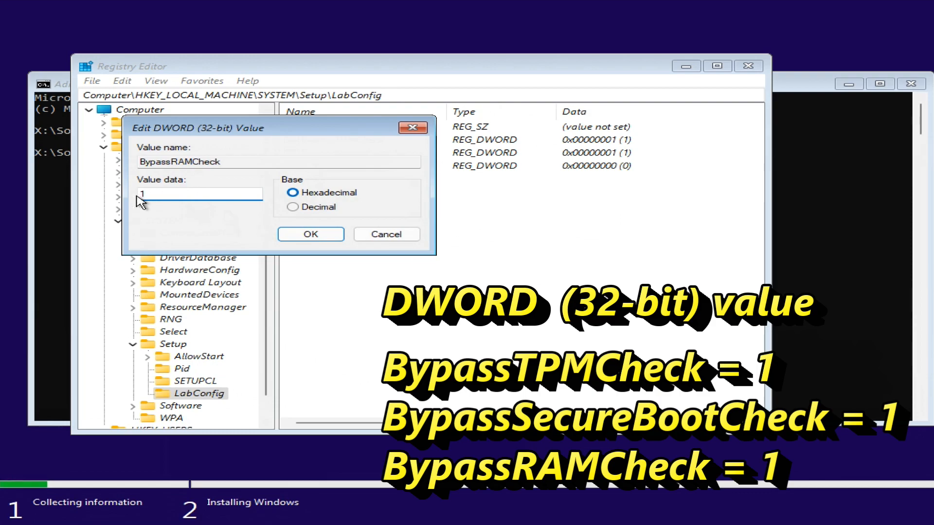
click(309, 233)
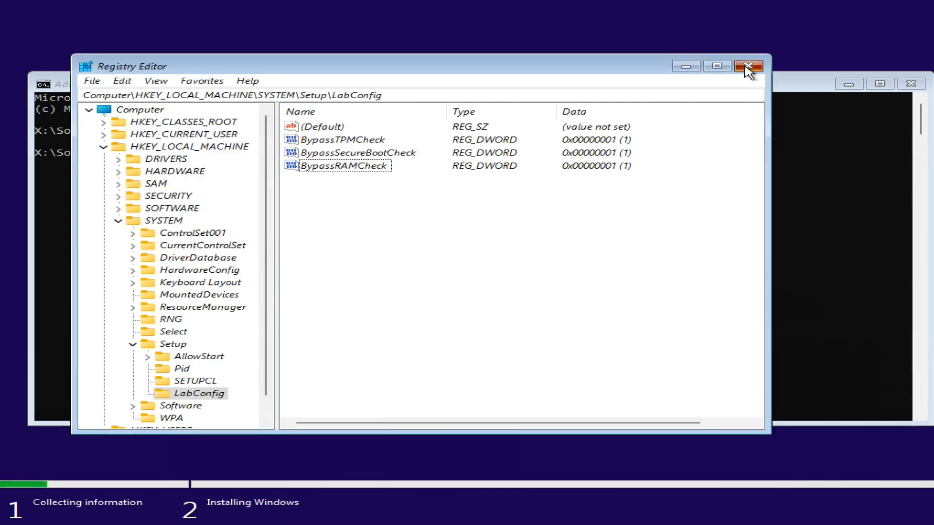
Back in Setup, proceed with Windows 11 Pro, accept the license and choose Custom install to reach disk selection
click(749, 66)
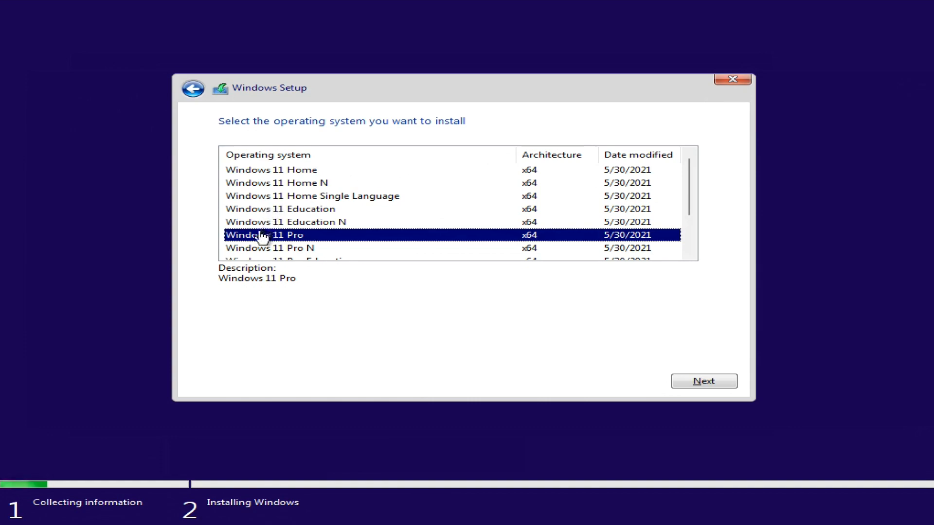
mouse_move(322, 247)
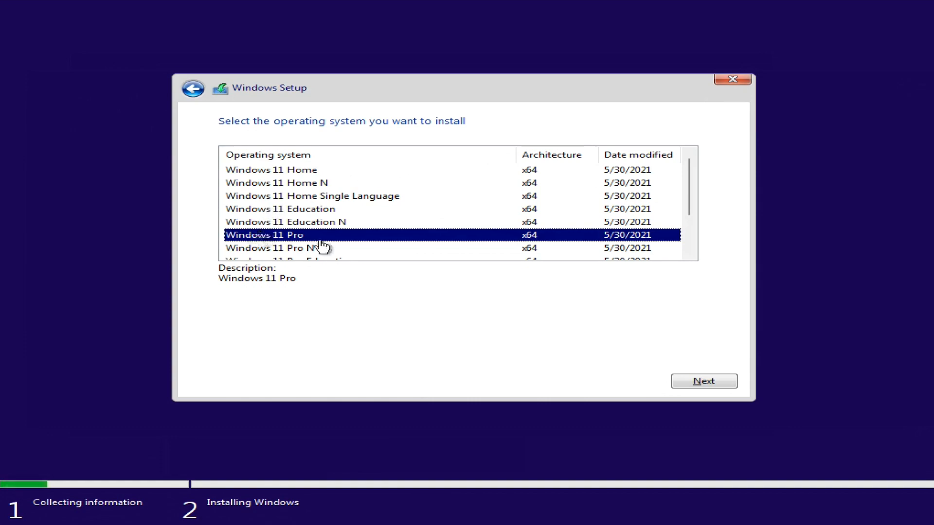
click(703, 380)
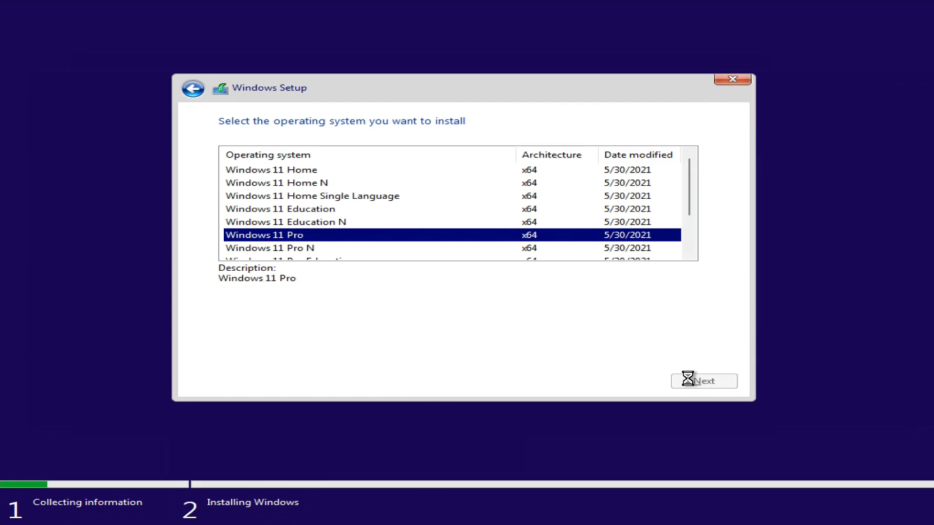
click(703, 381)
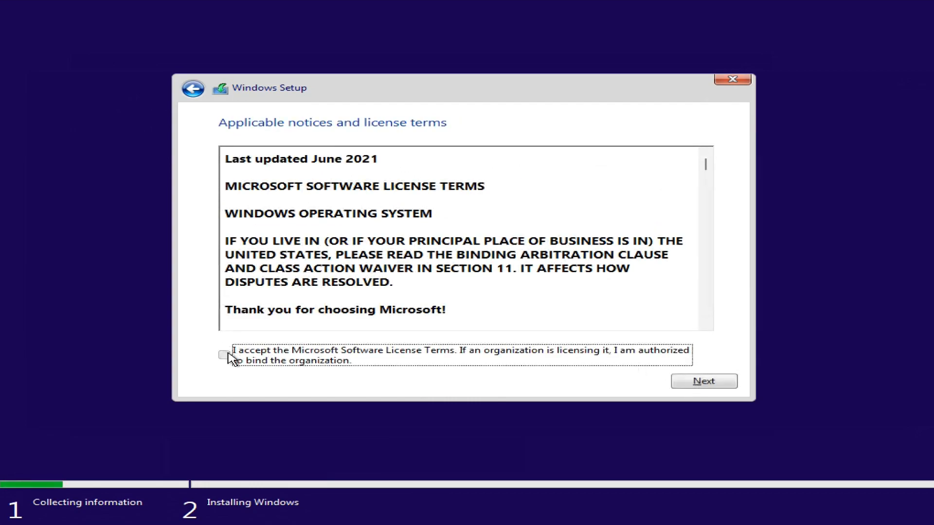
click(703, 381)
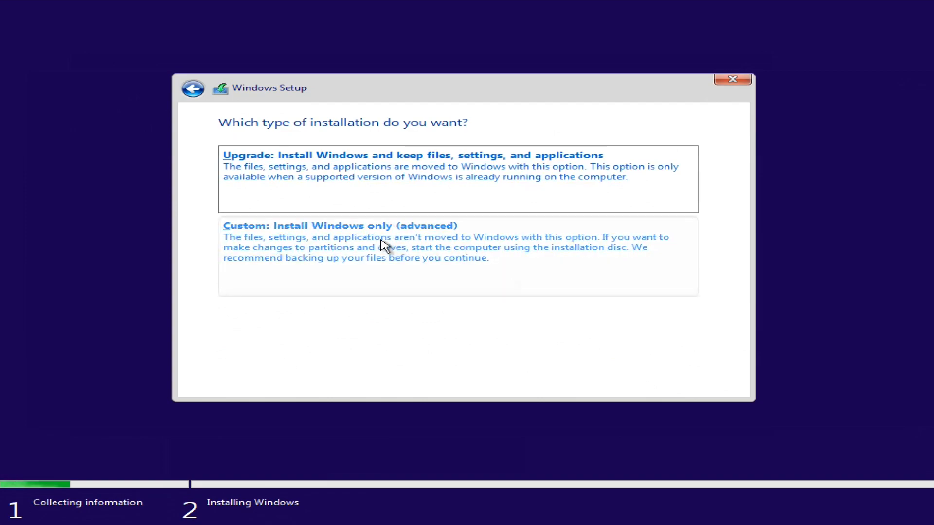
click(337, 226)
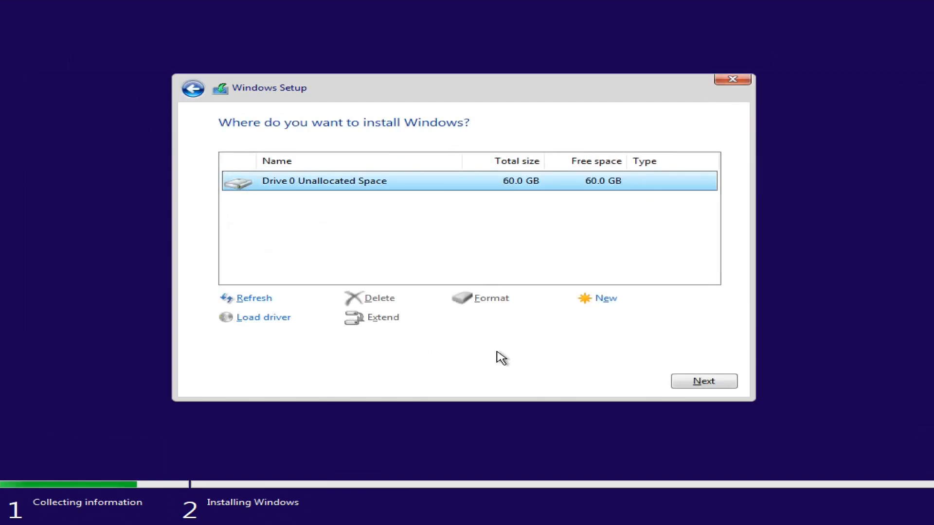